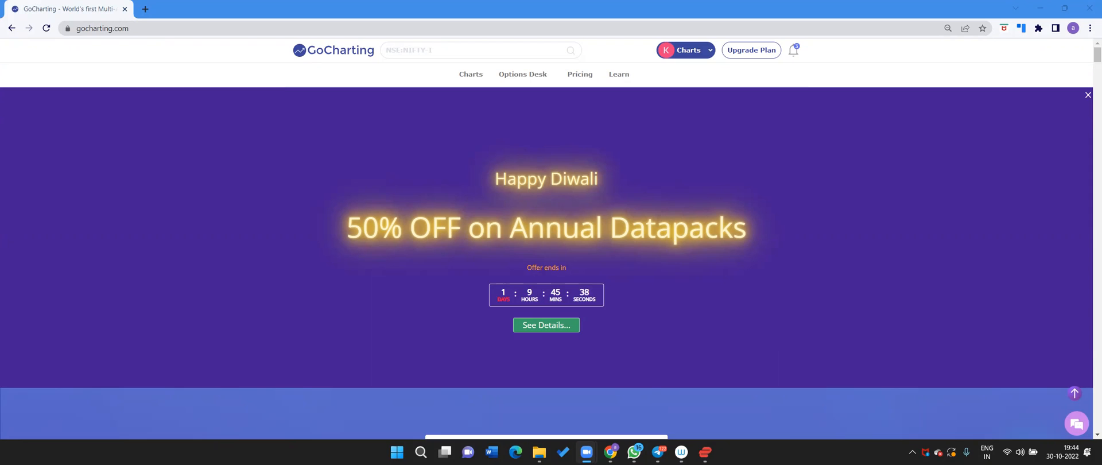
pyautogui.moveTo(679, 278)
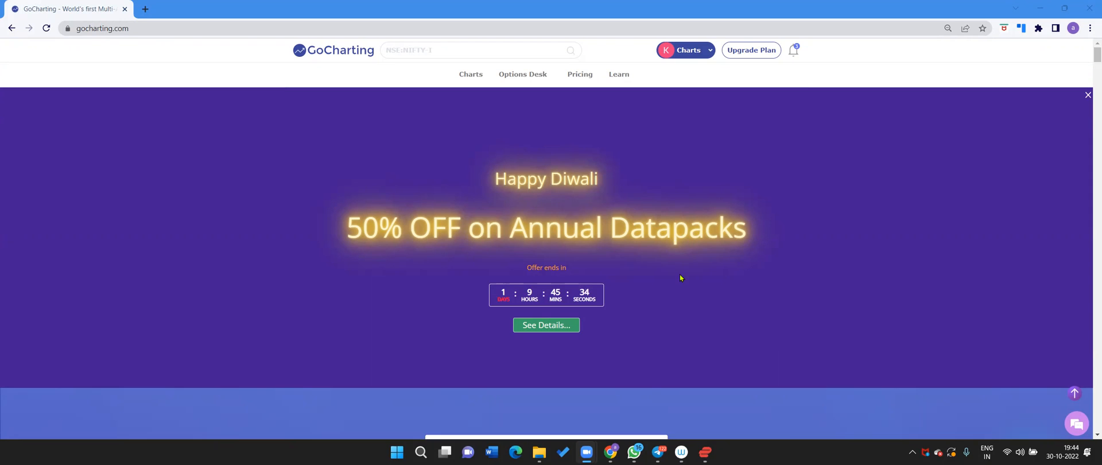
# Bring up the Charts menu listing the Equity and Crypto asset classes
pyautogui.click(470, 73)
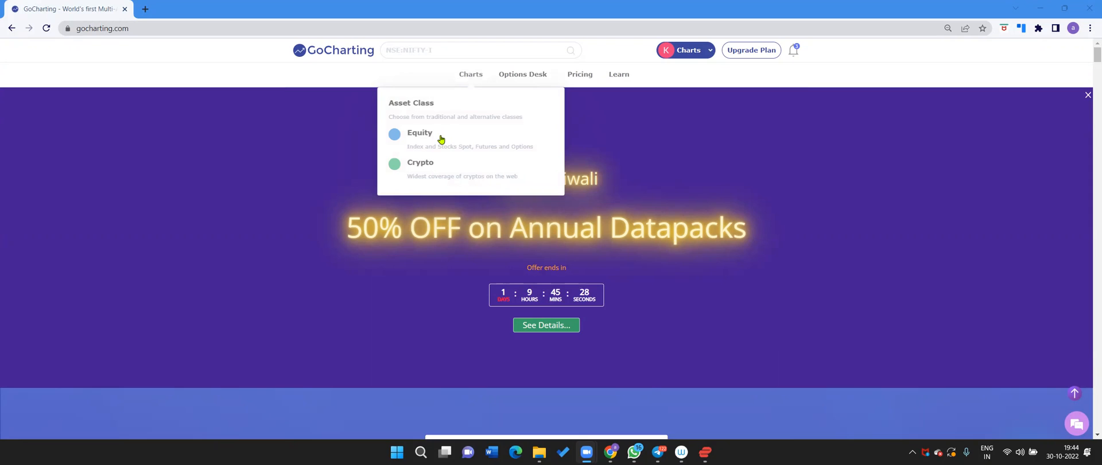
# Enter the equity terminal and load the NIFTY 50 FUTURE (NIFTY-I) chart via symbol search
pyautogui.click(420, 133)
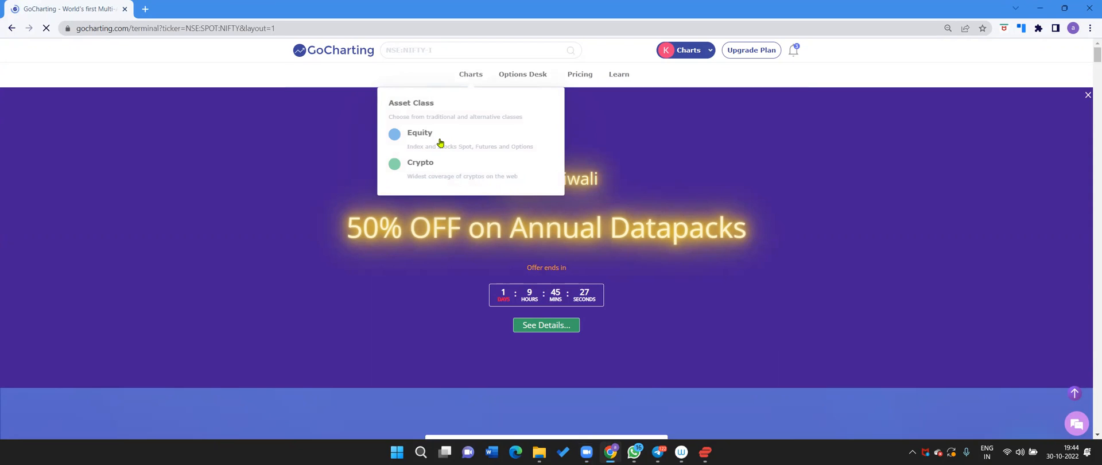
pyautogui.moveTo(485, 124)
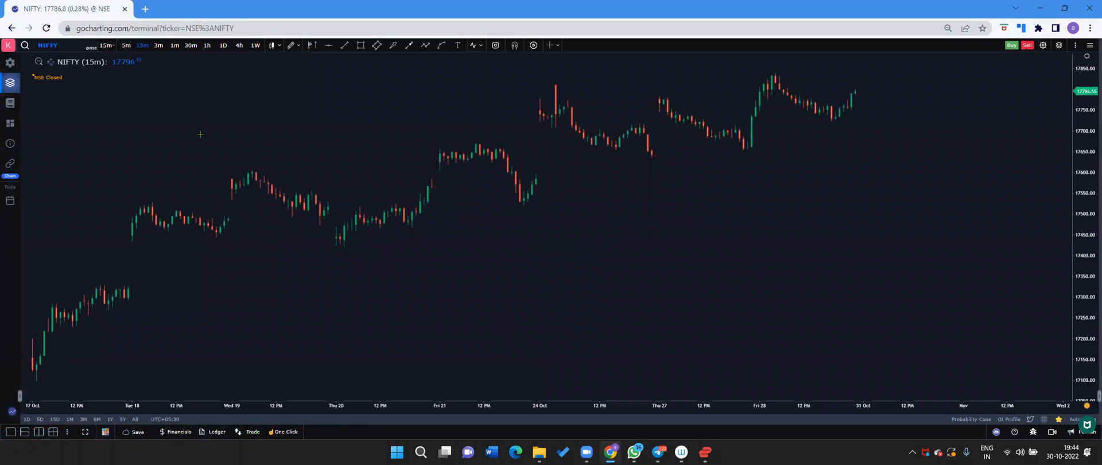
pyautogui.write('N')
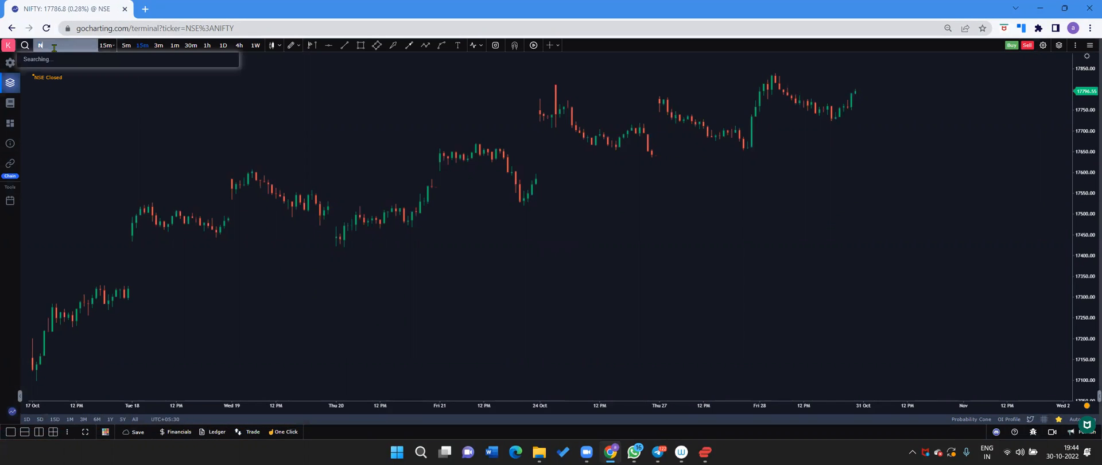
pyautogui.write('NIFTY')
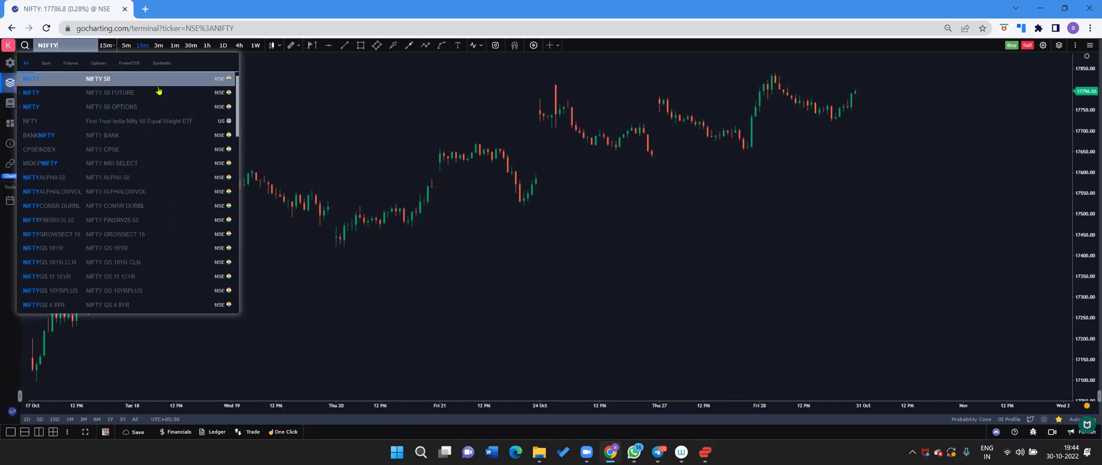
pyautogui.click(98, 92)
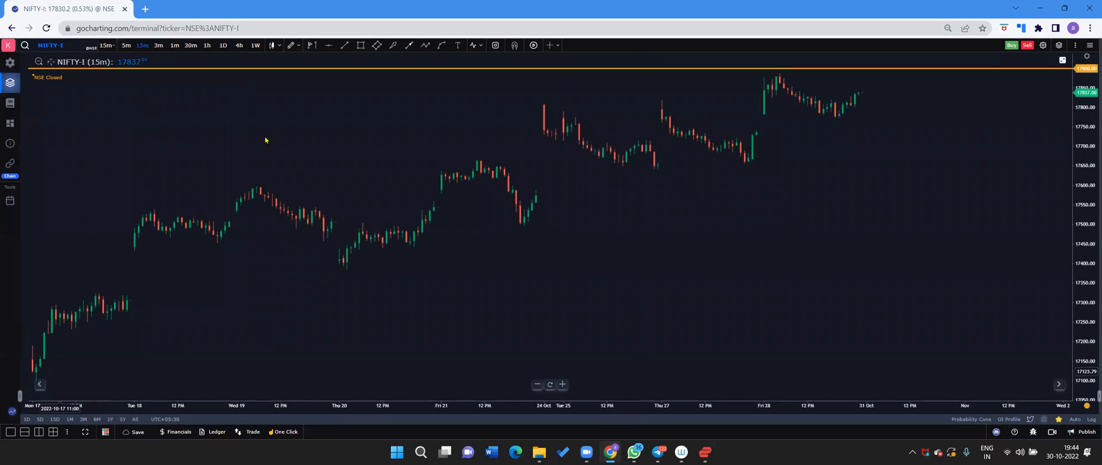
# Add the Volume Profile (Tick) indicator from the Orderflow category
pyautogui.rightClick(265, 139)
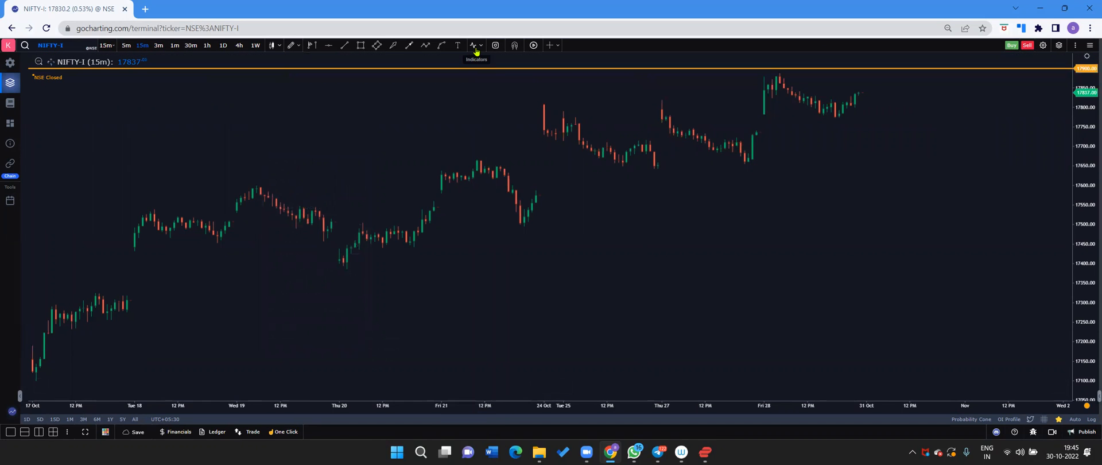
pyautogui.click(475, 44)
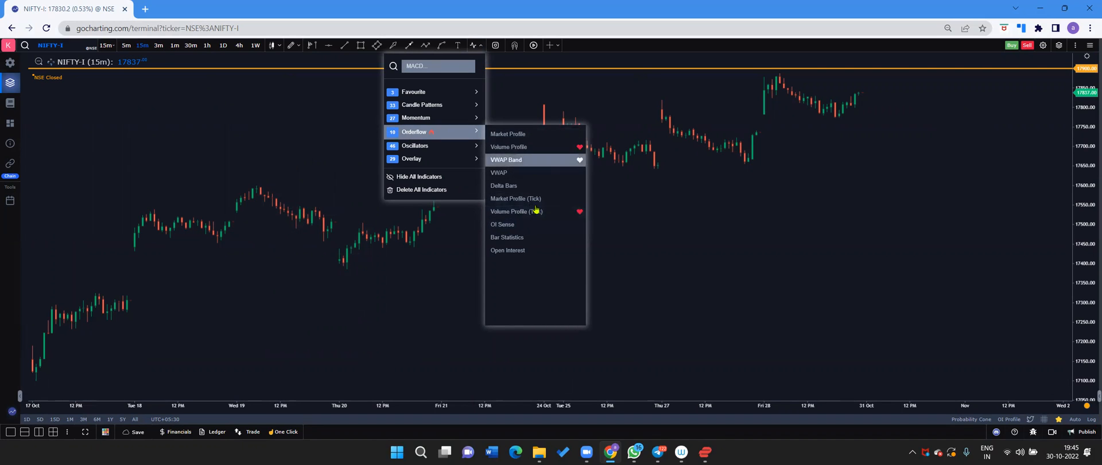
pyautogui.moveTo(536, 211)
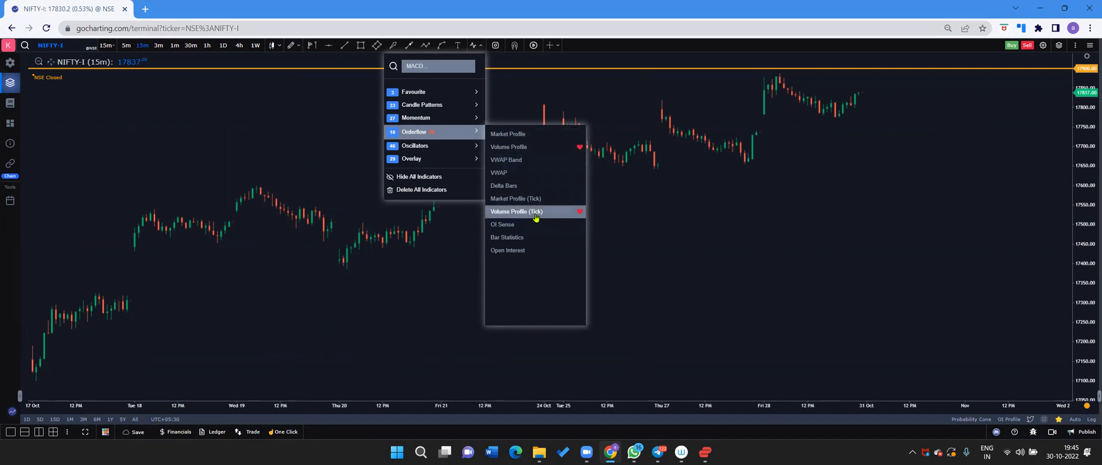
pyautogui.moveTo(523, 224)
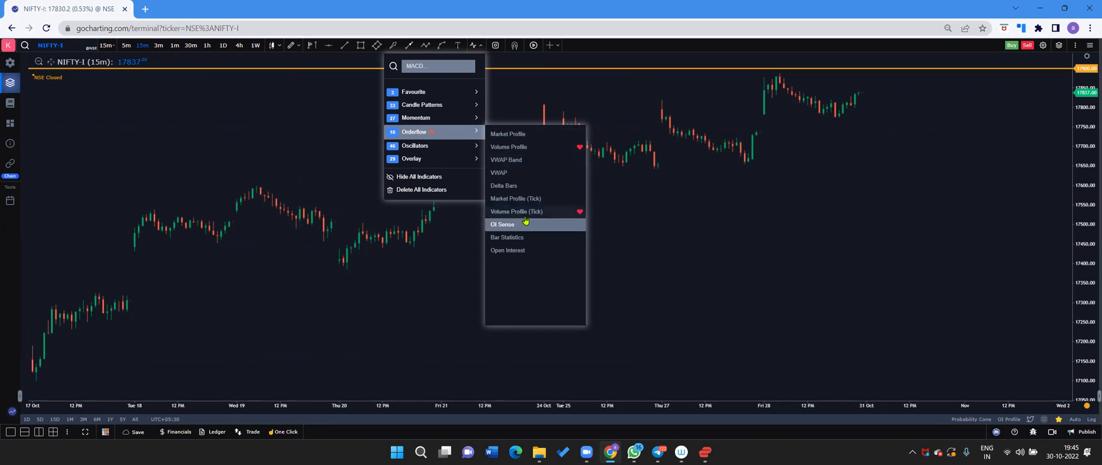
pyautogui.moveTo(527, 211)
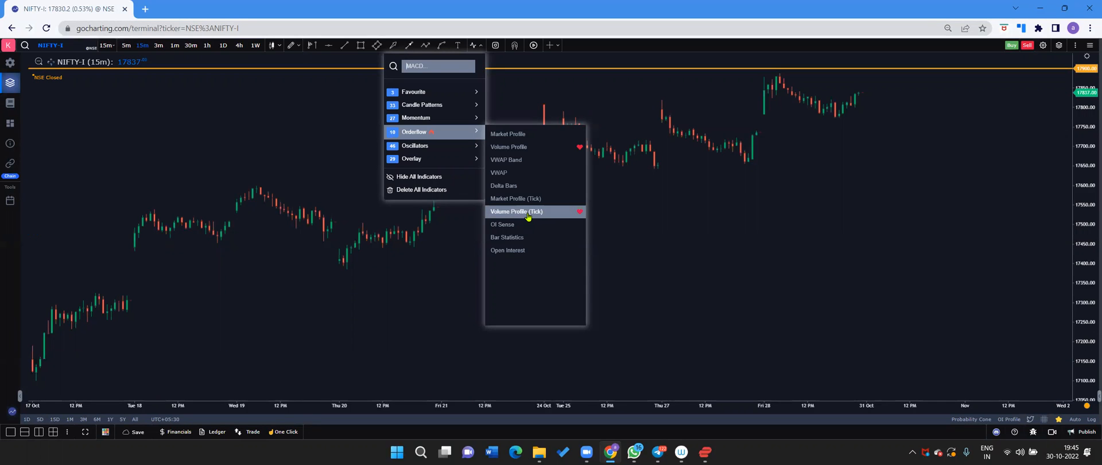
pyautogui.click(517, 211)
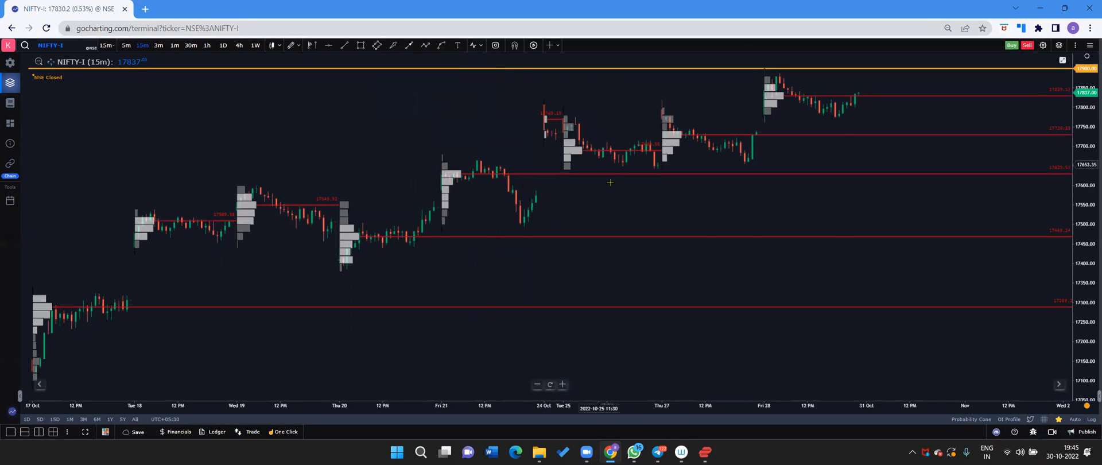
# In Orderflow settings, turn off Tick Manager auto mode for a block size of 100
pyautogui.click(1043, 45)
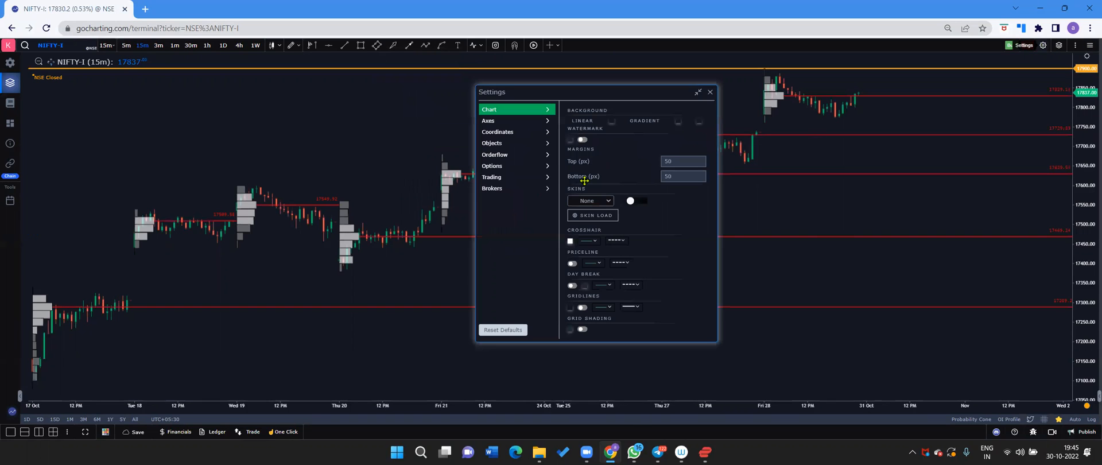
pyautogui.click(495, 154)
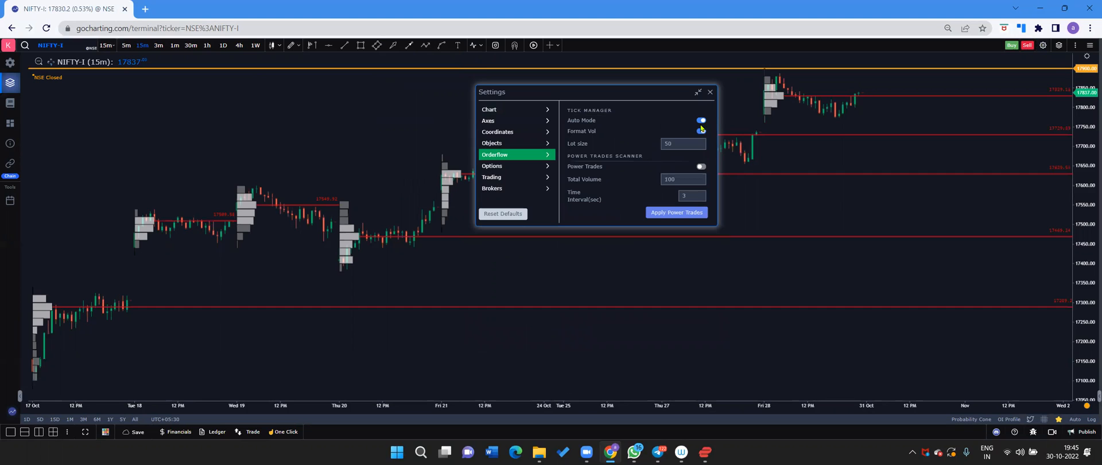
pyautogui.click(700, 120)
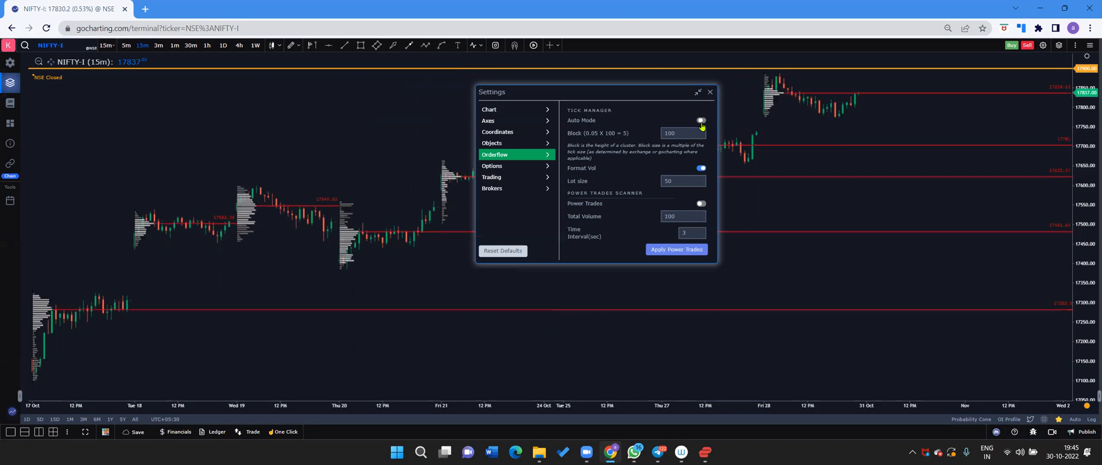
pyautogui.click(709, 92)
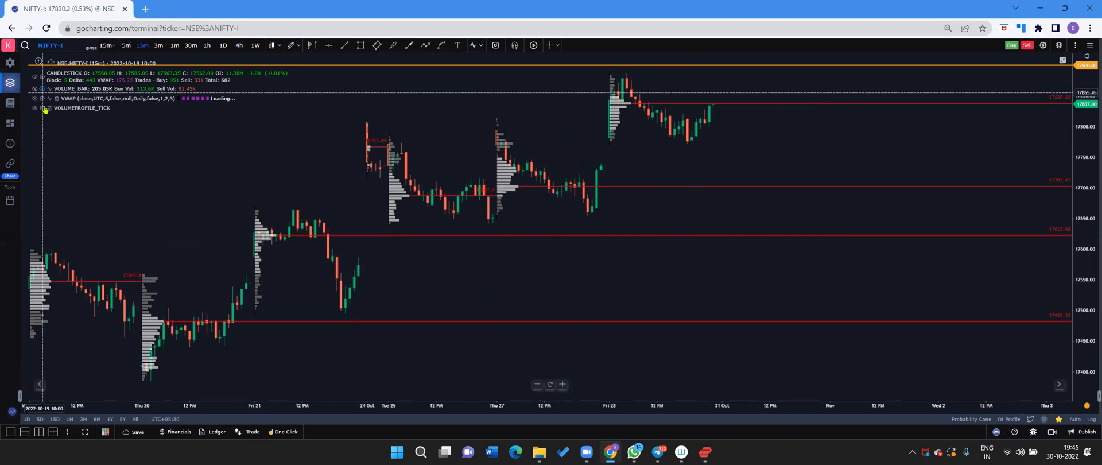
# Enable session profiles on the left (width 20) and place the composite profile on the right
pyautogui.click(34, 108)
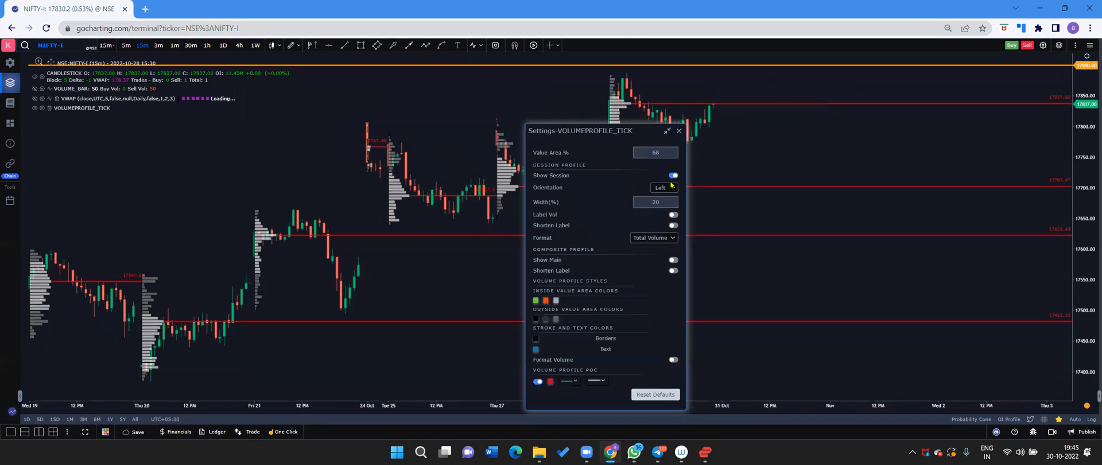
pyautogui.click(671, 175)
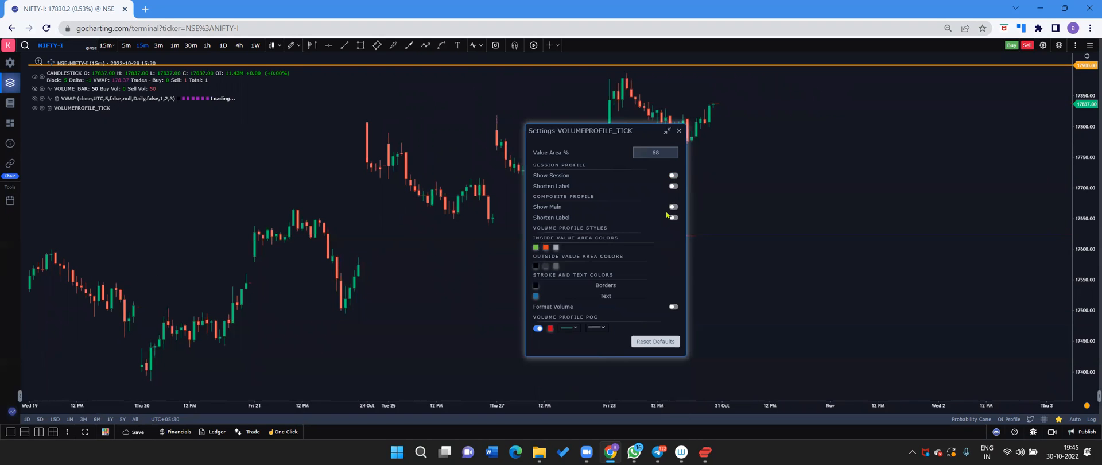
pyautogui.click(672, 207)
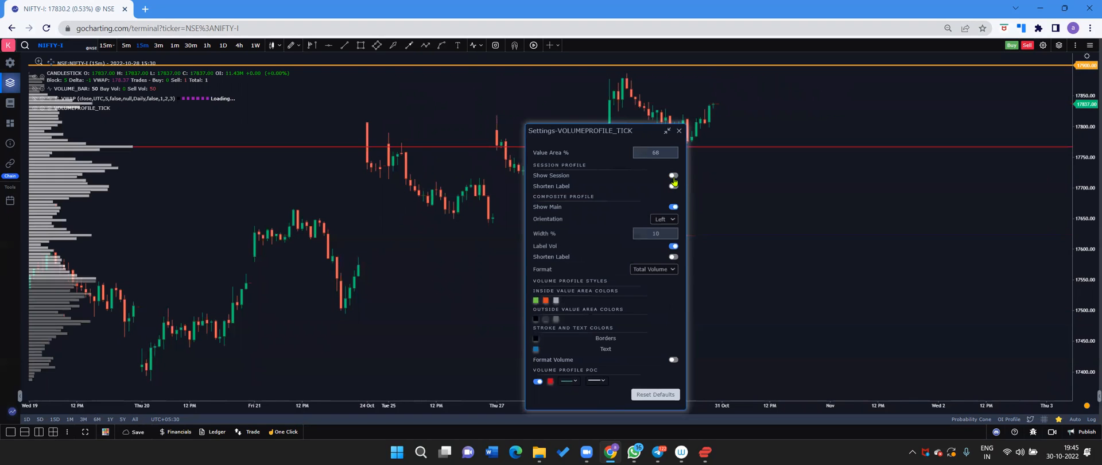
pyautogui.click(663, 219)
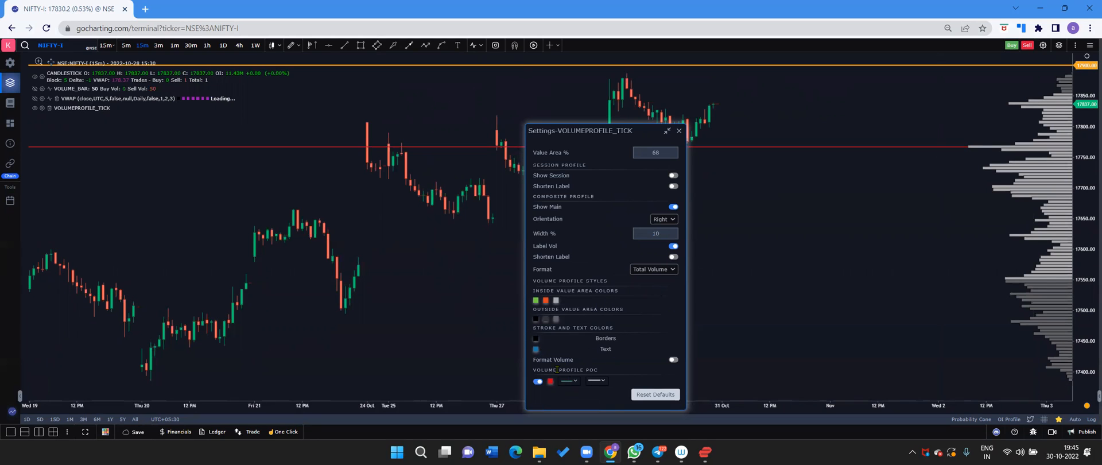
pyautogui.moveTo(643, 290)
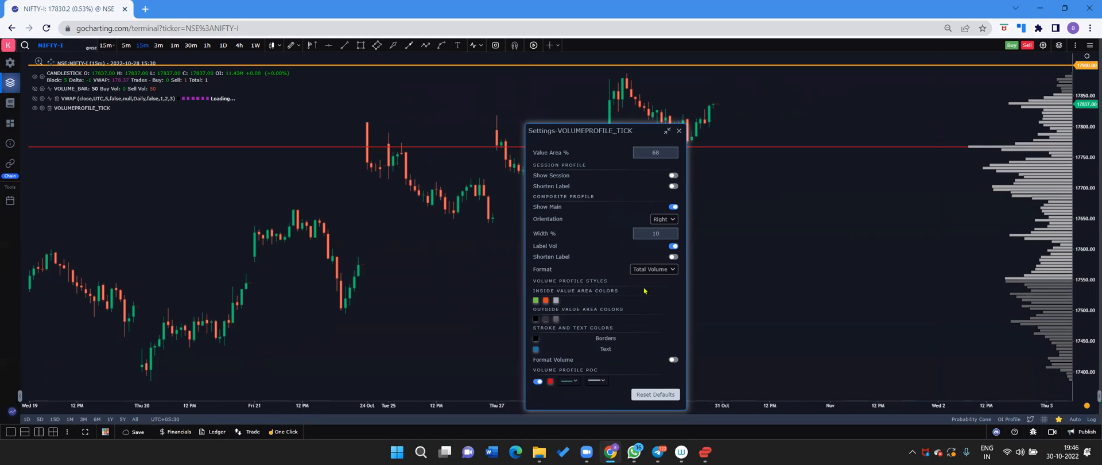
# Set the composite profile format to Bid X Ask with chosen colours and close the settings
pyautogui.click(653, 269)
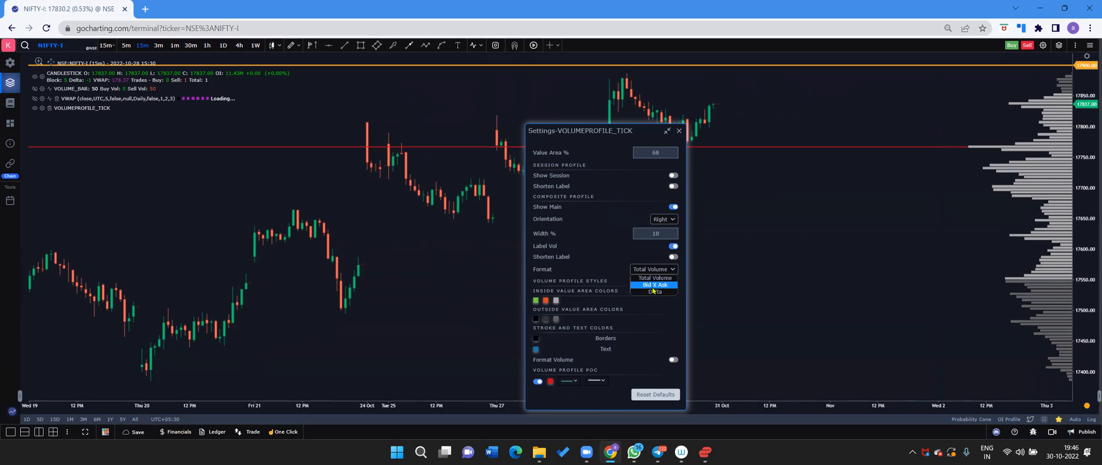
pyautogui.click(654, 291)
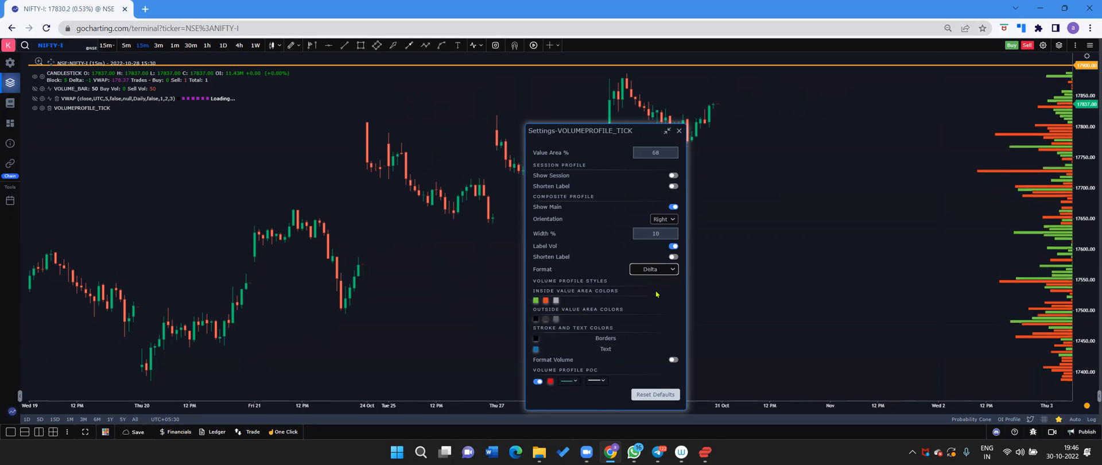
pyautogui.click(654, 269)
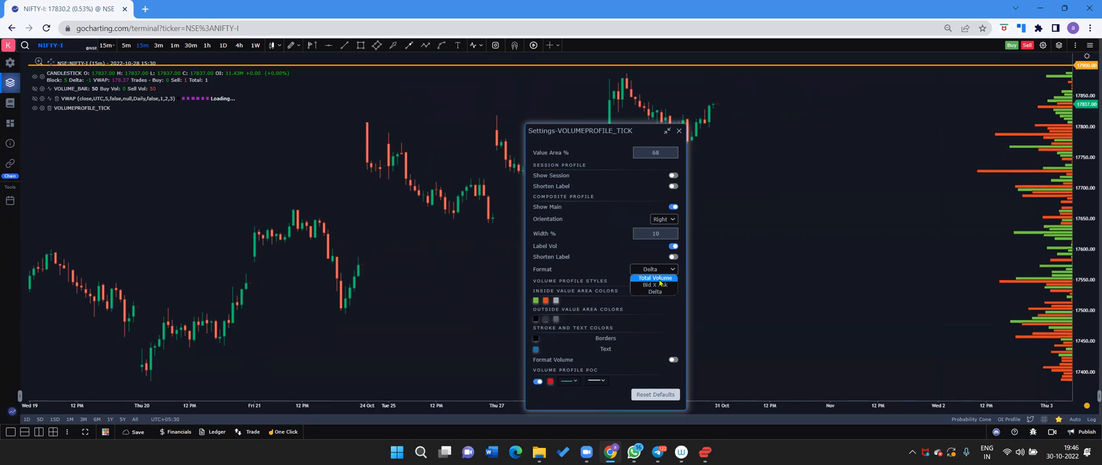
pyautogui.click(654, 277)
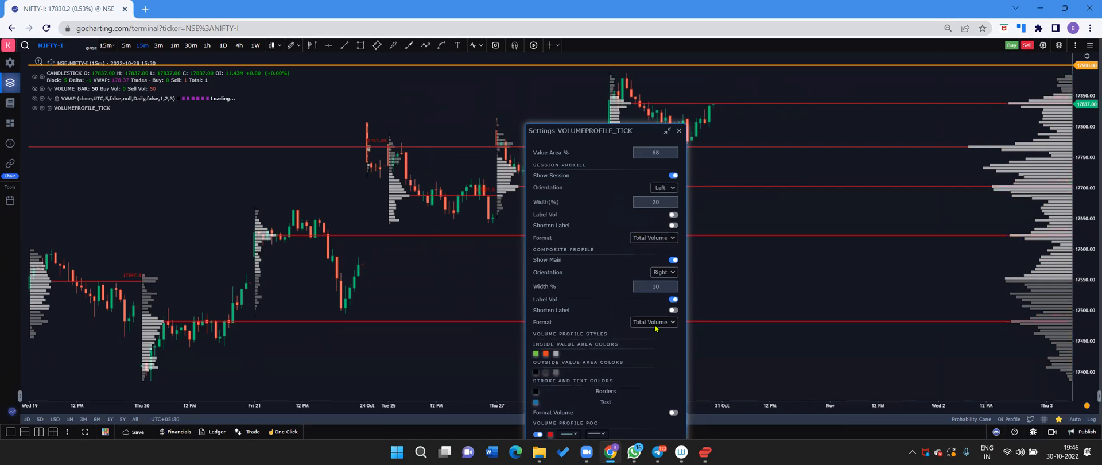
pyautogui.click(654, 321)
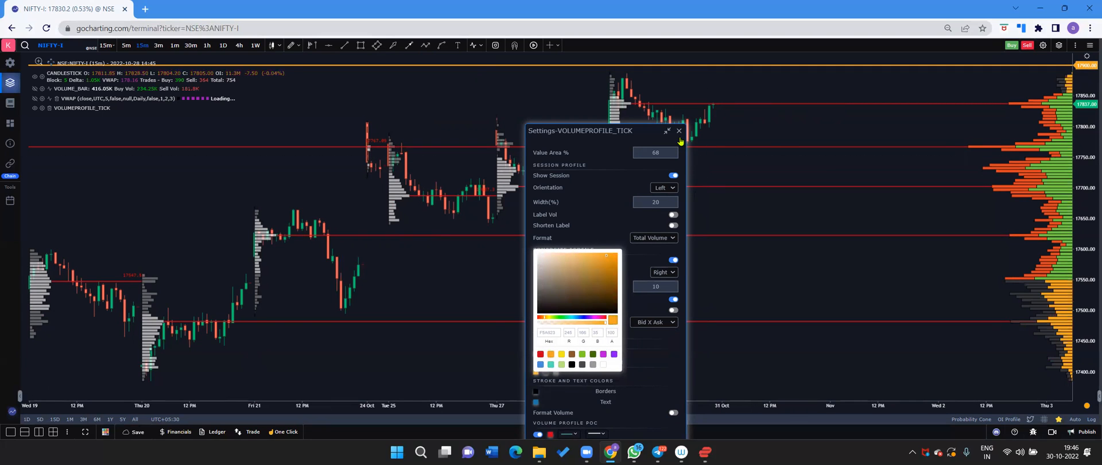
pyautogui.click(678, 131)
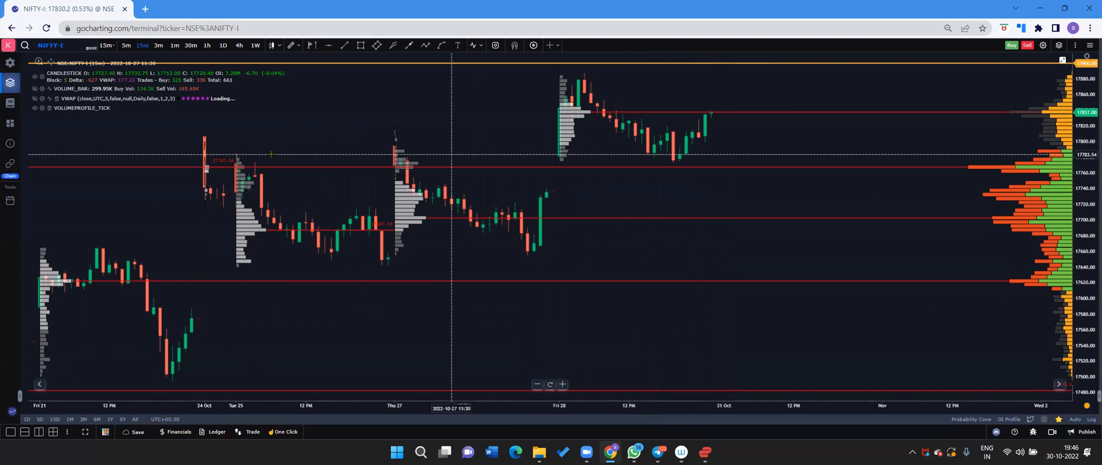
pyautogui.moveTo(682, 217)
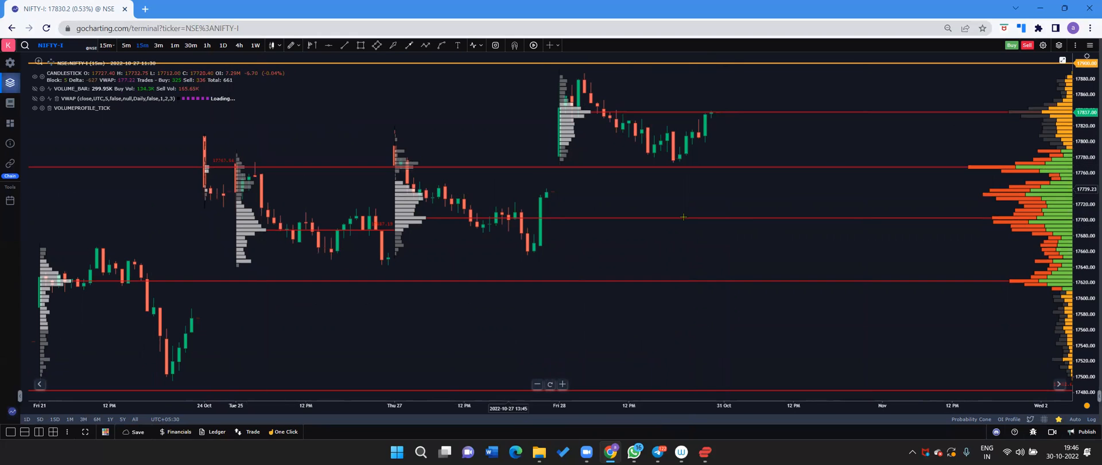
pyautogui.moveTo(1035, 111)
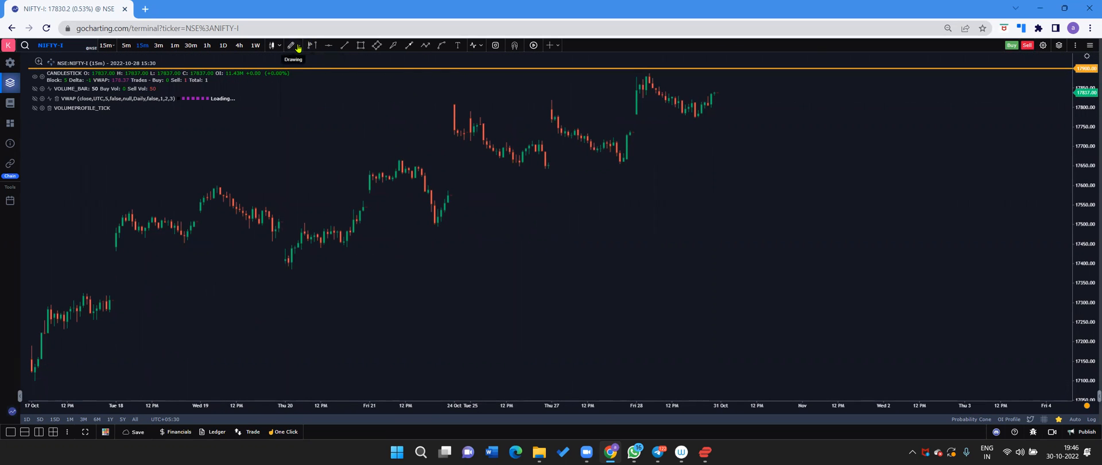
# Draw a Fixed Range Volume Profile from 12 Oct 14:00 to 28 Oct 15:30
pyautogui.click(272, 45)
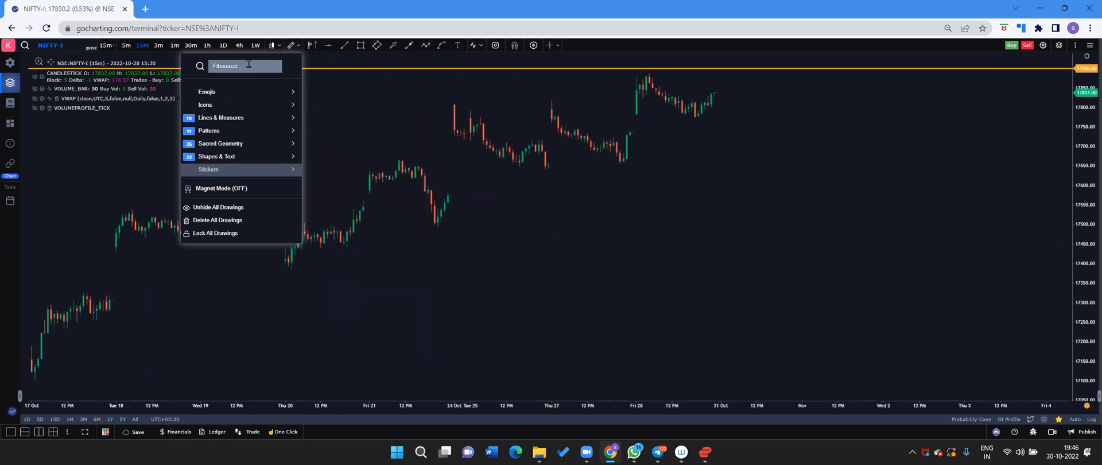
pyautogui.write('vol')
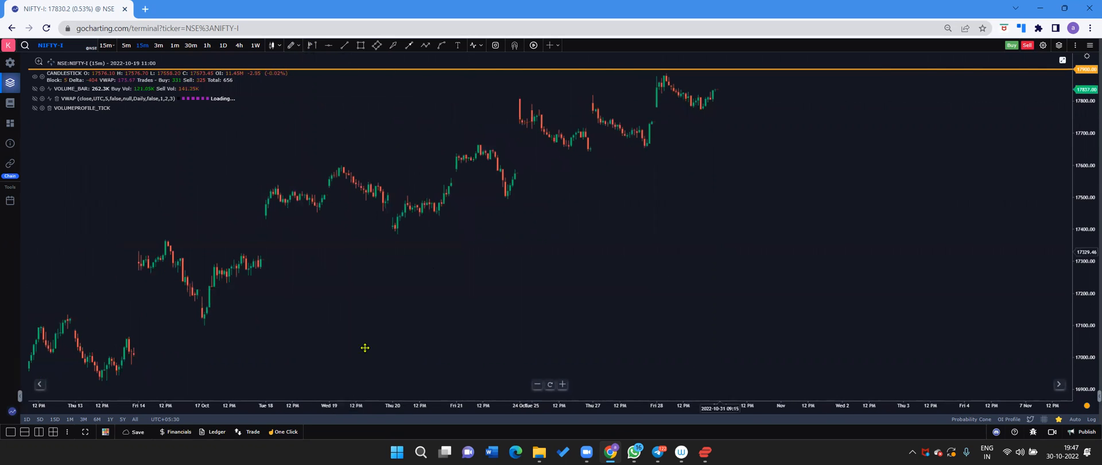
pyautogui.moveTo(55, 343); pyautogui.dragTo(717, 216)
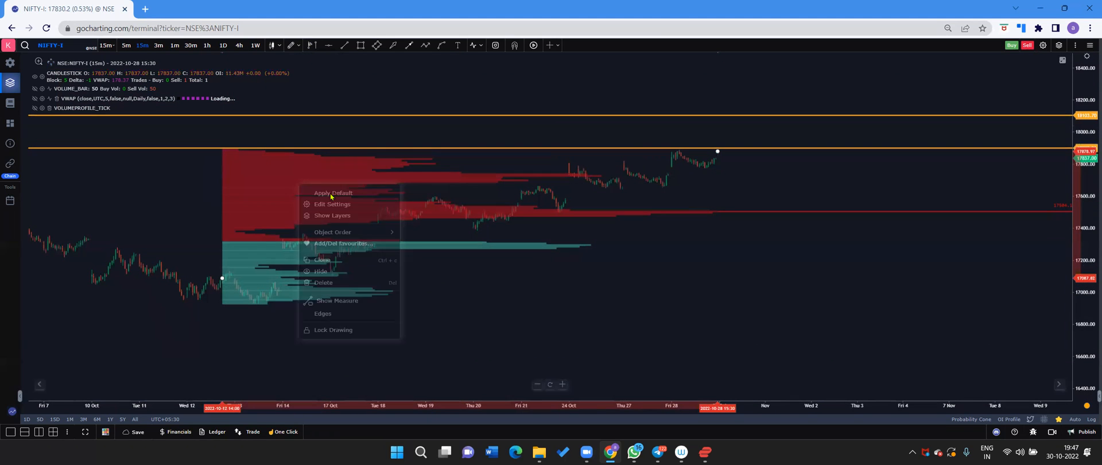
# Set the fixed range volume profile's Bins to 200
pyautogui.click(331, 204)
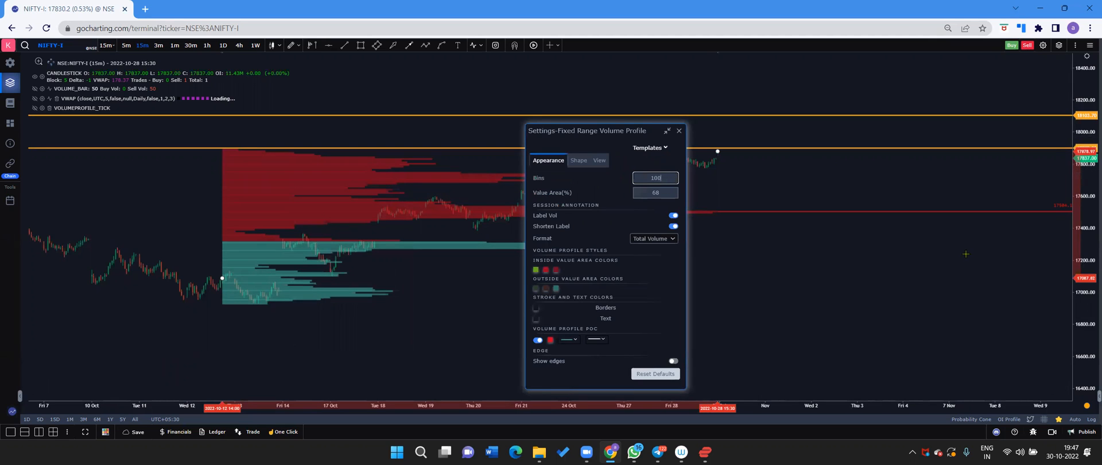
pyautogui.write('200')
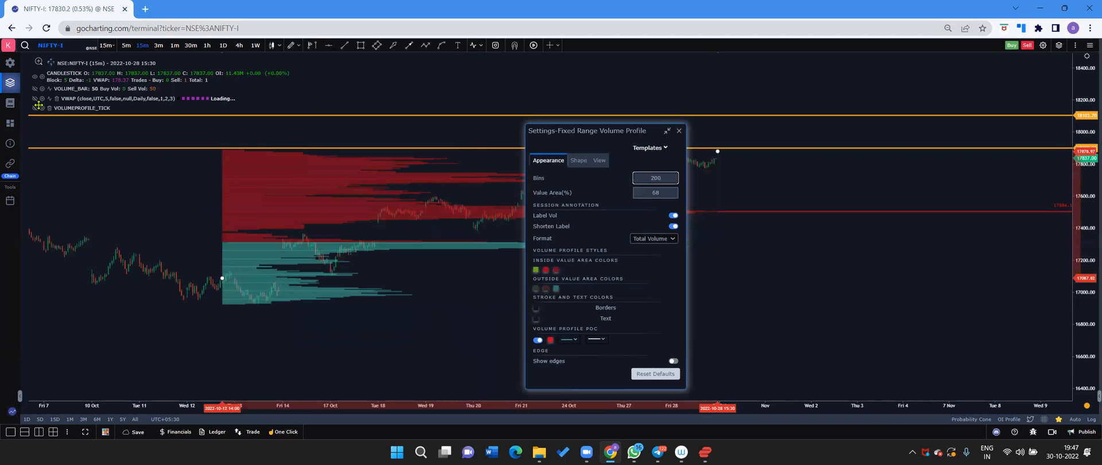
pyautogui.moveTo(562, 114)
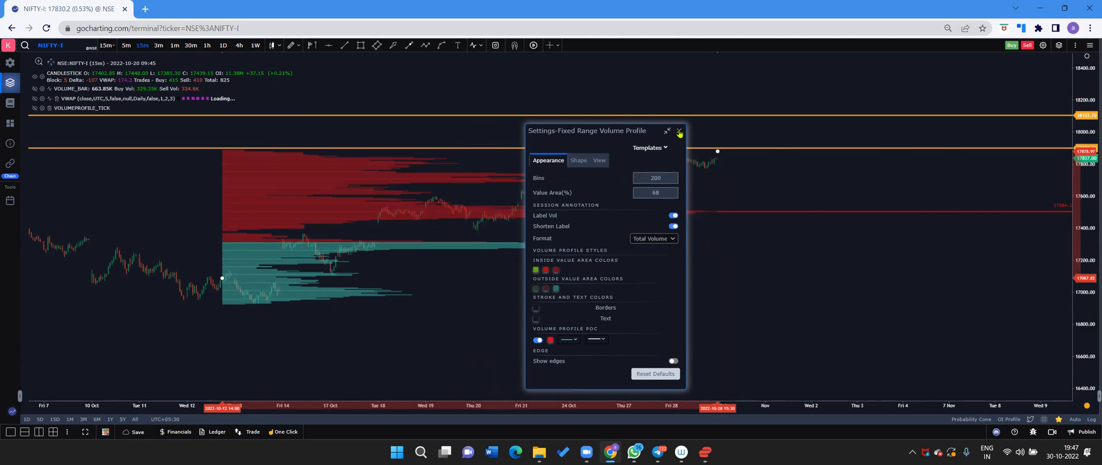
pyautogui.click(679, 132)
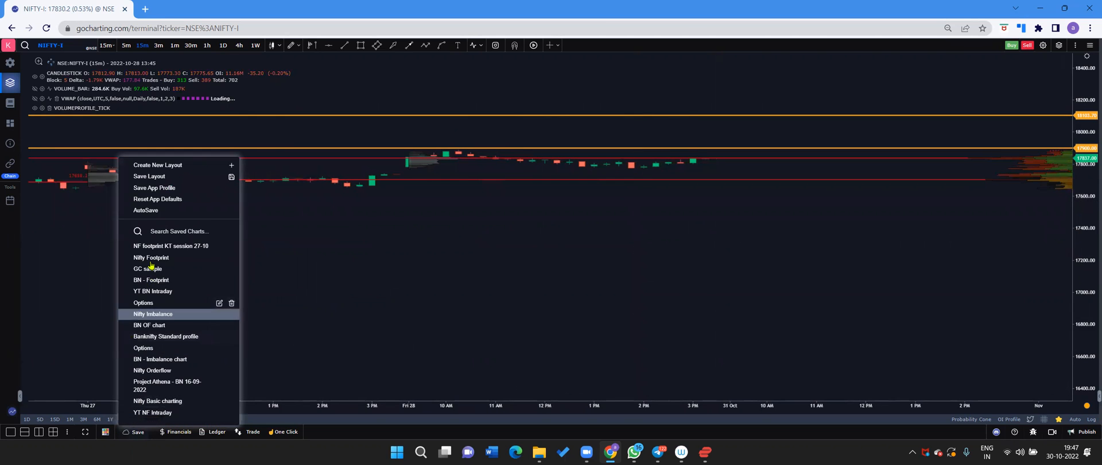
# Create a new chart layout to save the current setup
pyautogui.click(158, 166)
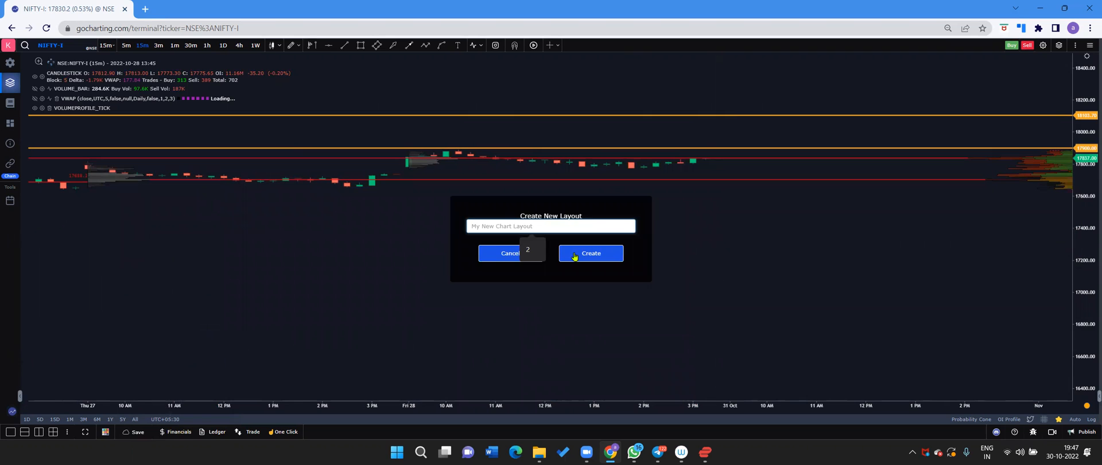
pyautogui.click(589, 252)
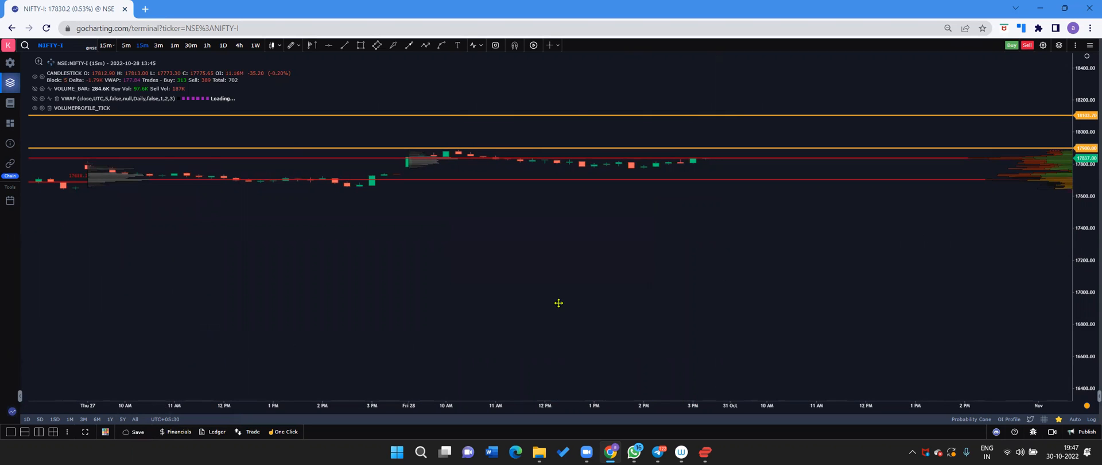